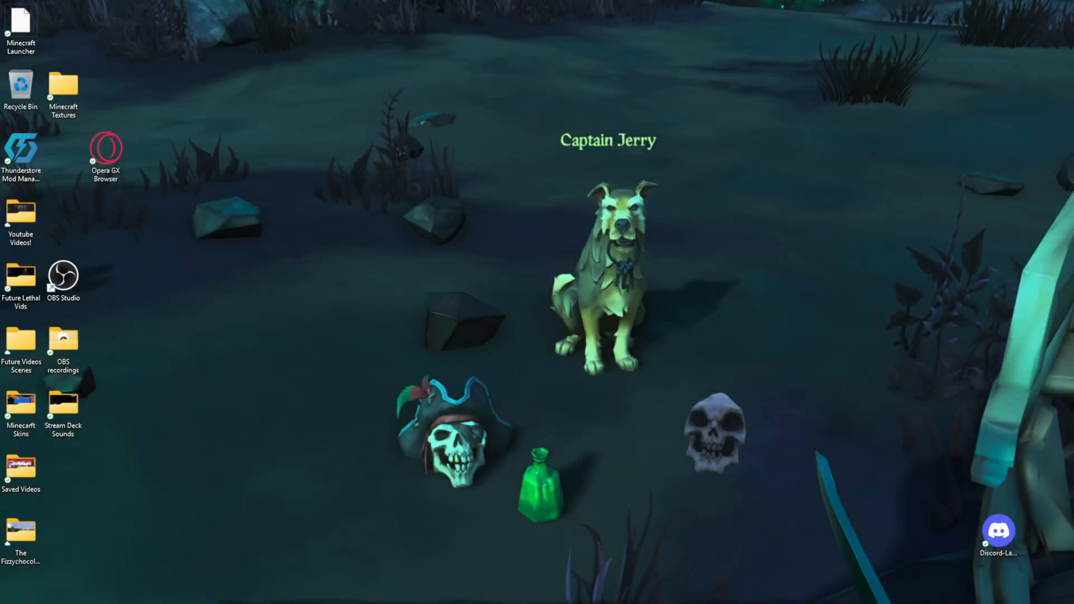
pyautogui.moveTo(761, 81)
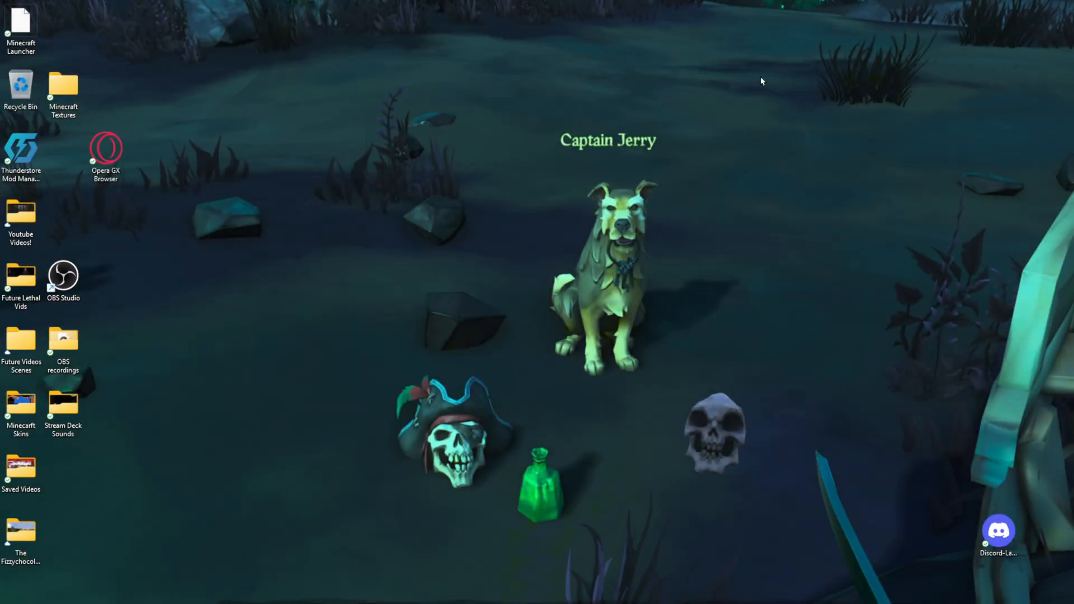
pyautogui.moveTo(493, 166)
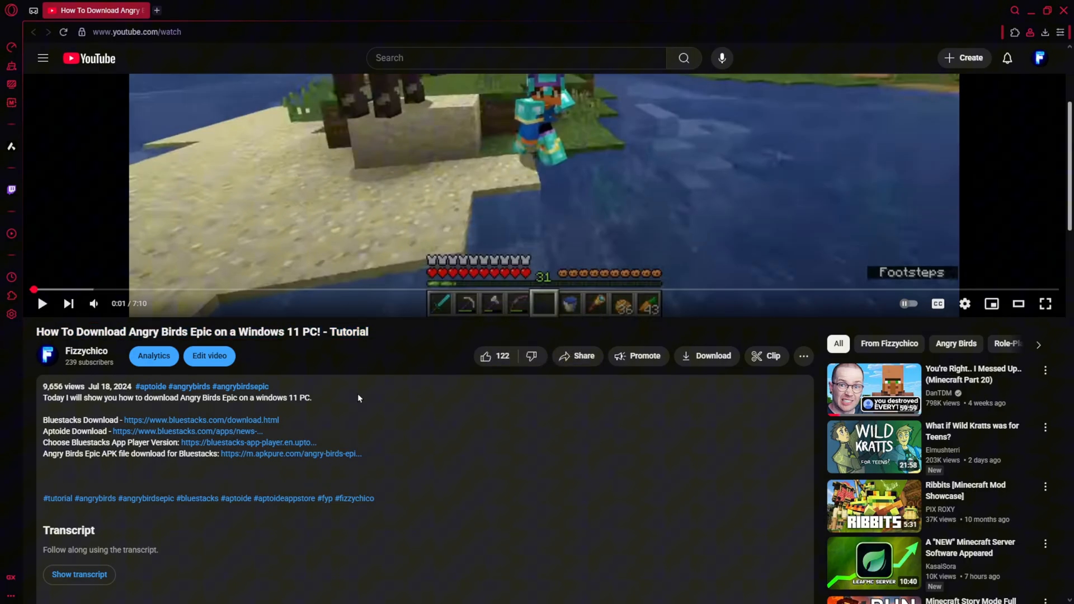
# - Save the latest BlueStacks installer from its website into the Downloads folder
pyautogui.scroll(-3)
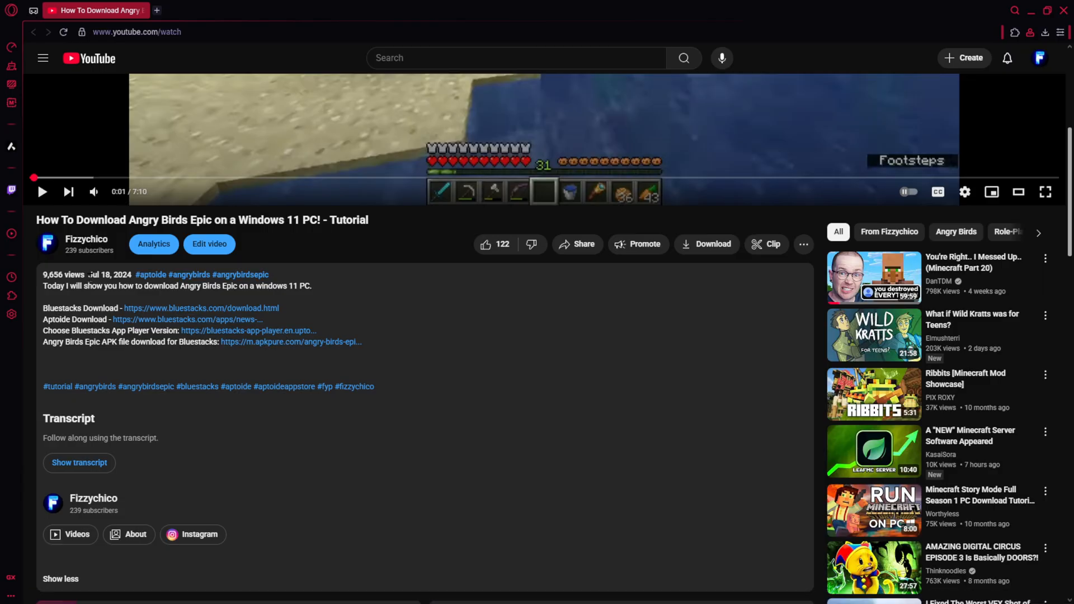
pyautogui.moveTo(485, 350)
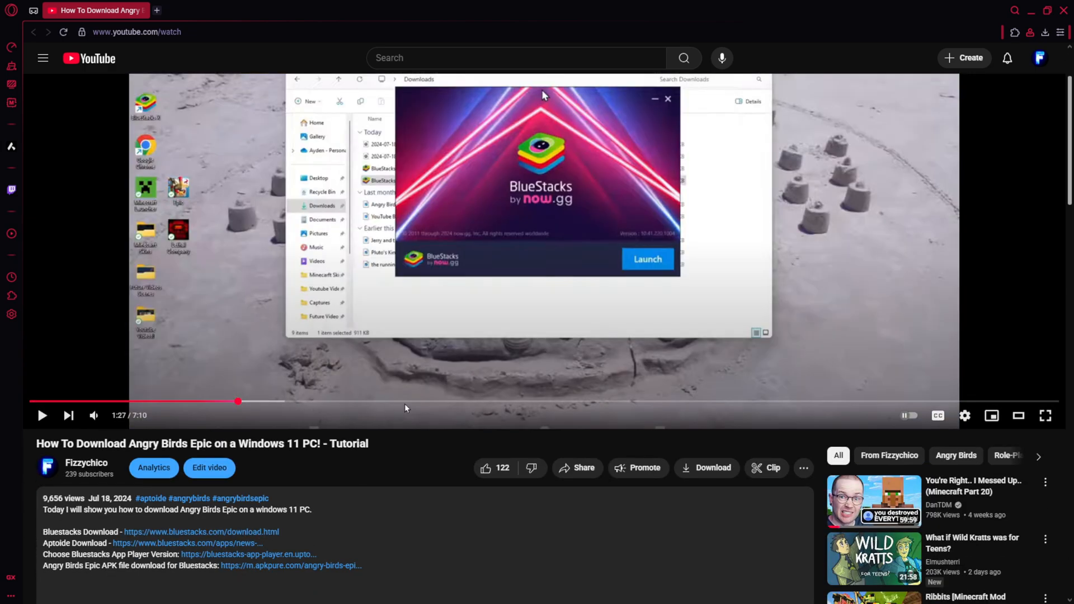
pyautogui.scroll(-3)
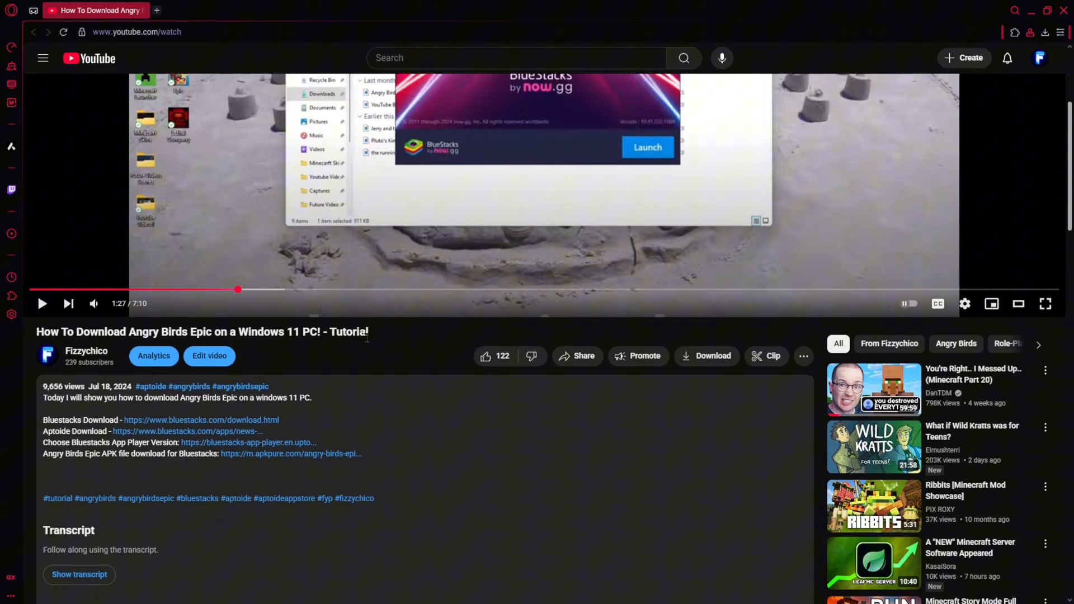
pyautogui.moveTo(368, 396)
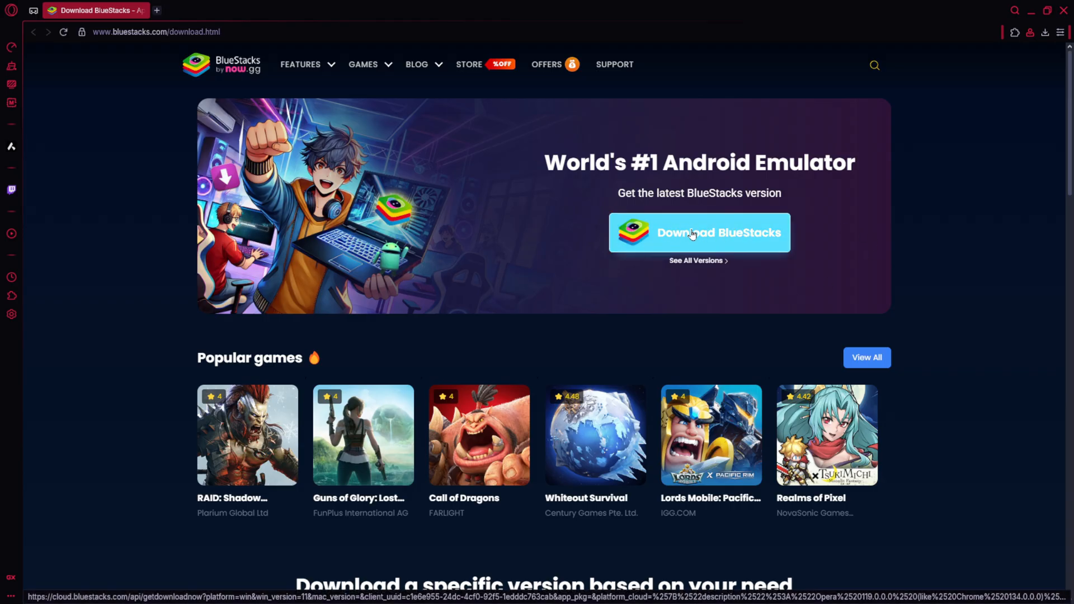
pyautogui.click(699, 232)
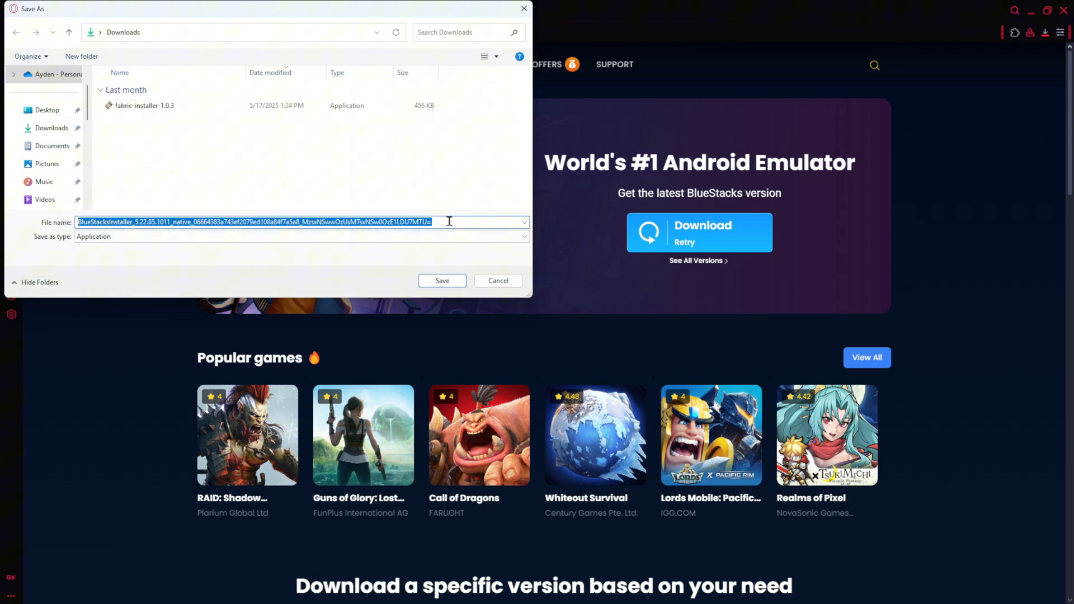
pyautogui.click(52, 128)
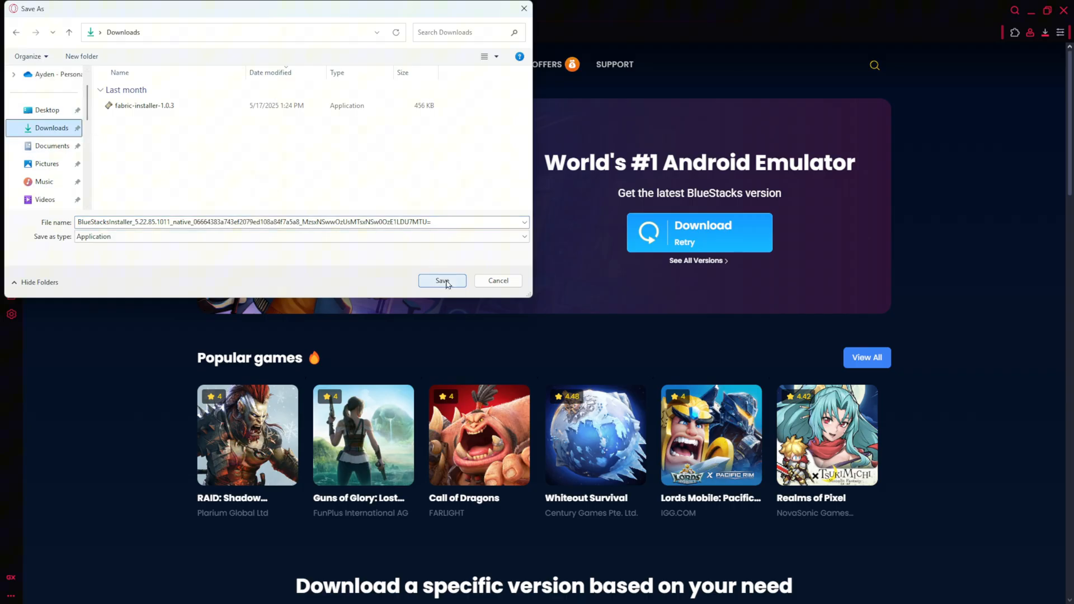
pyautogui.click(442, 280)
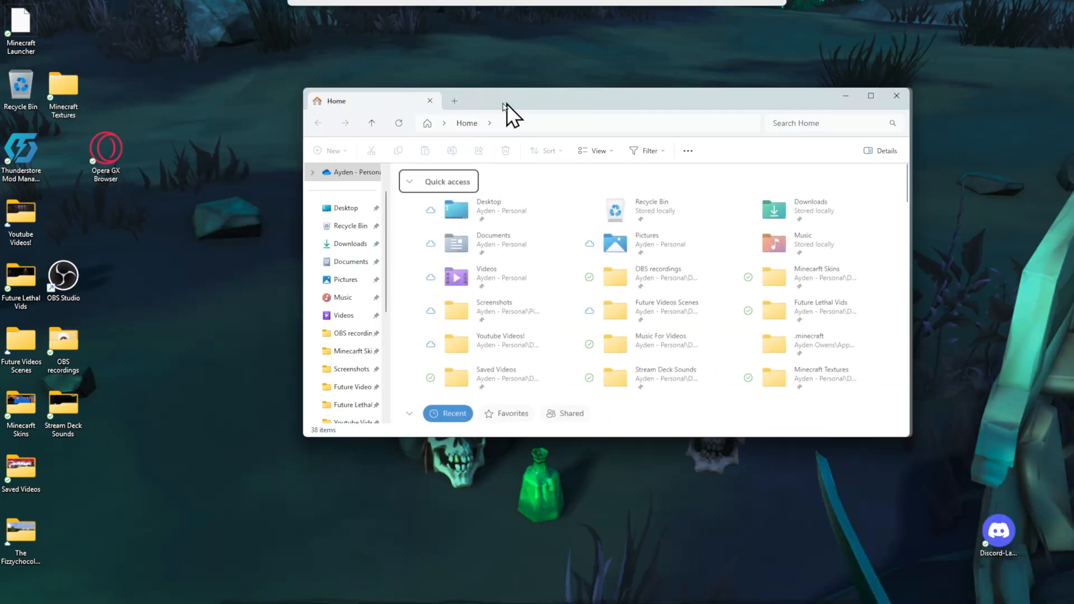
# - Run the BlueStacksInstaller file from the Downloads folder
pyautogui.click(348, 243)
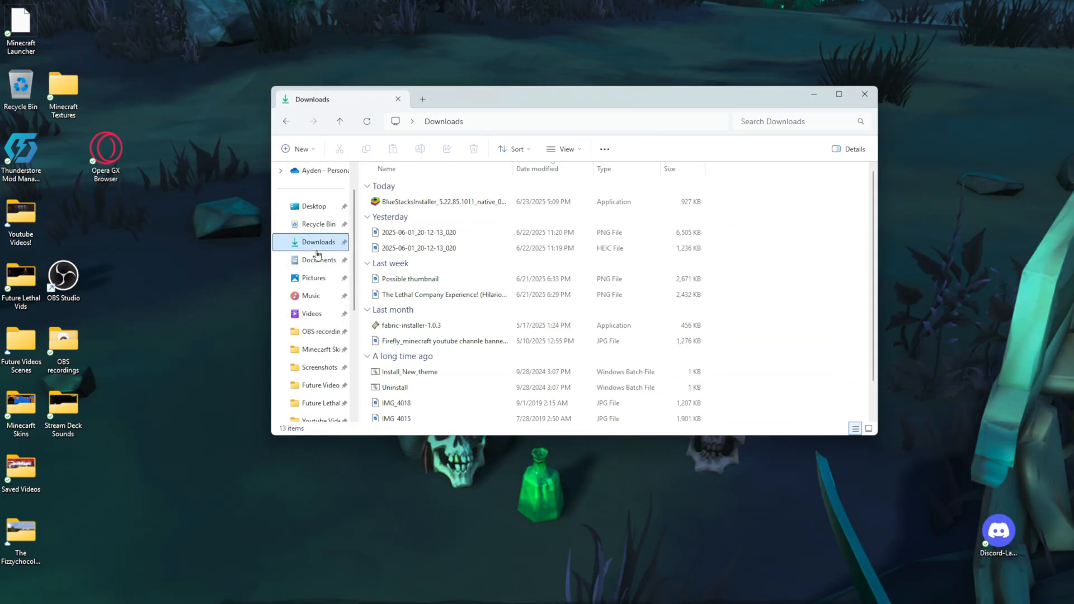
pyautogui.click(445, 202)
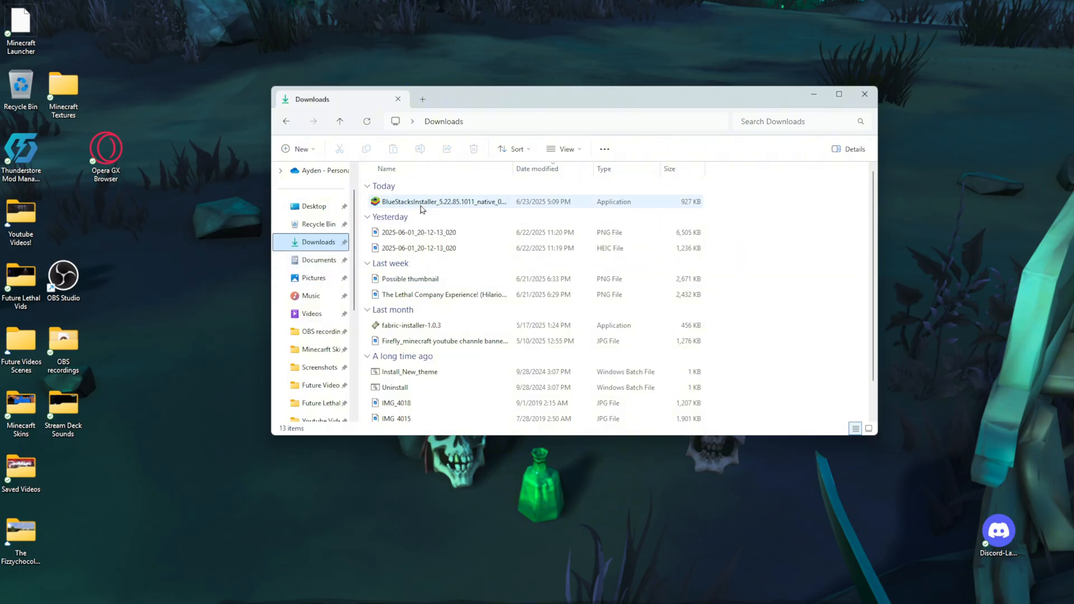
pyautogui.click(443, 202)
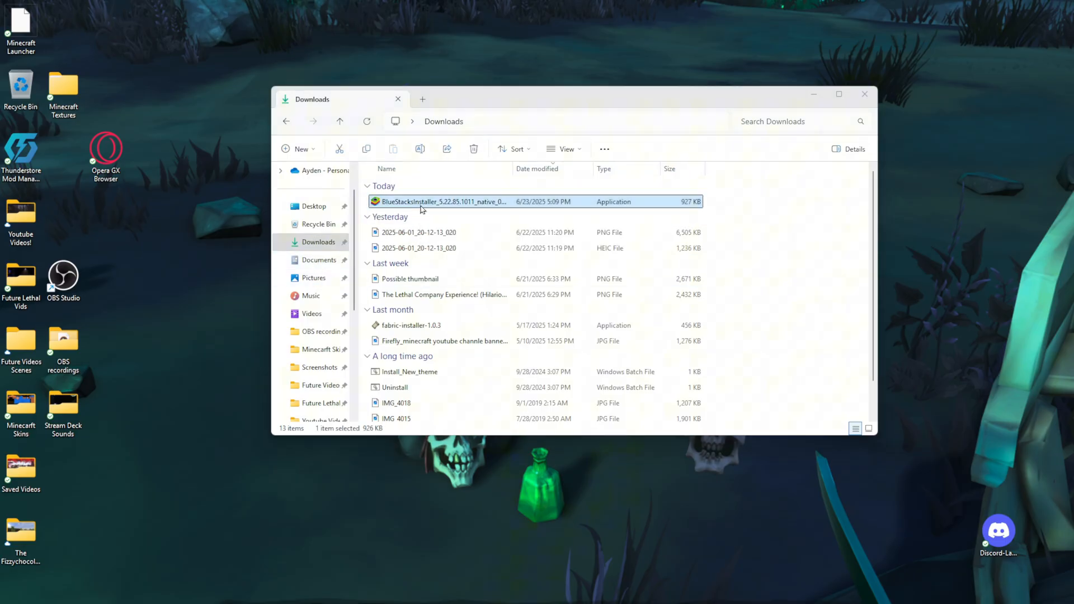
pyautogui.doubleClick(442, 202)
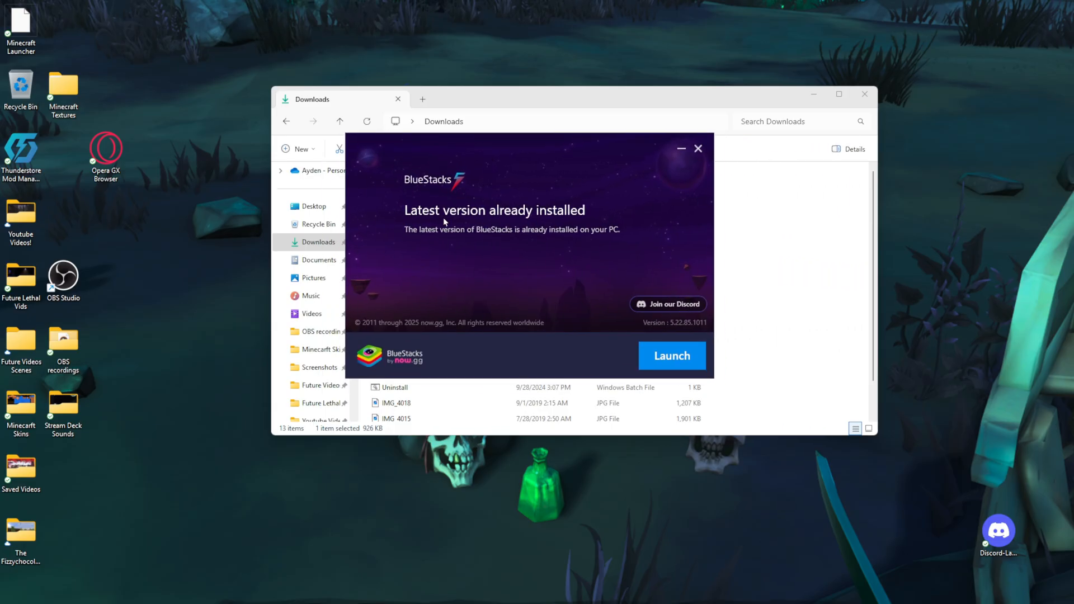
pyautogui.moveTo(424, 230)
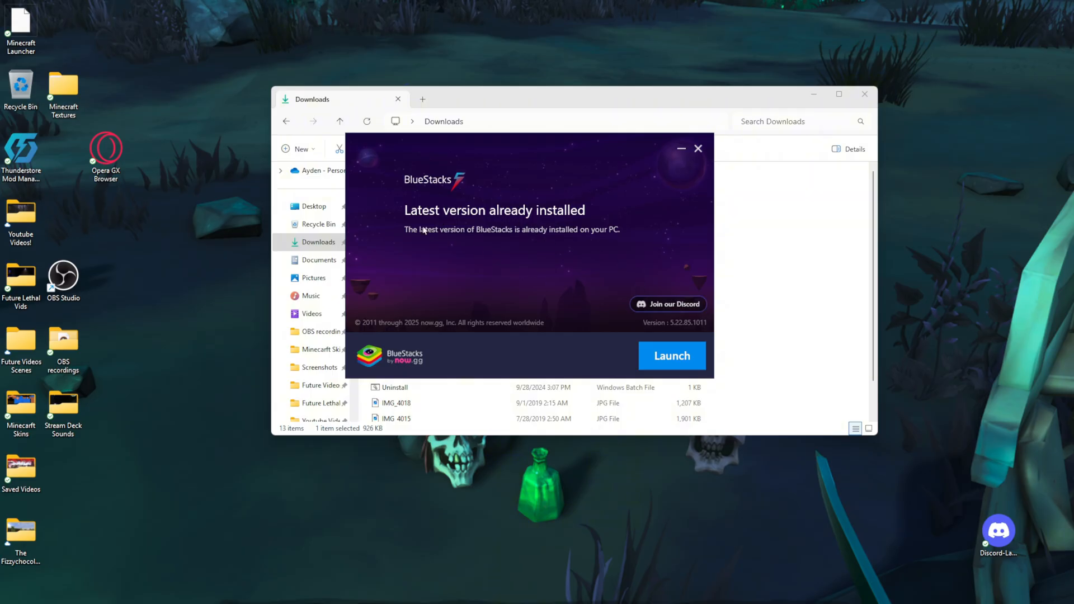
pyautogui.moveTo(513, 261)
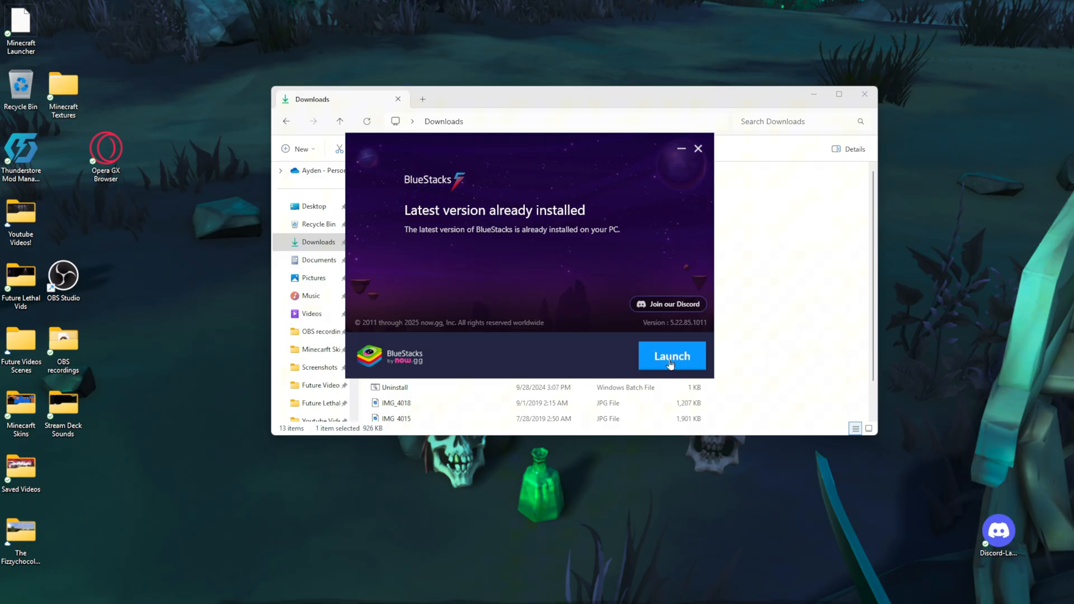
# - Launch the already-installed BlueStacks from the 'Latest version already installed' window
pyautogui.click(668, 305)
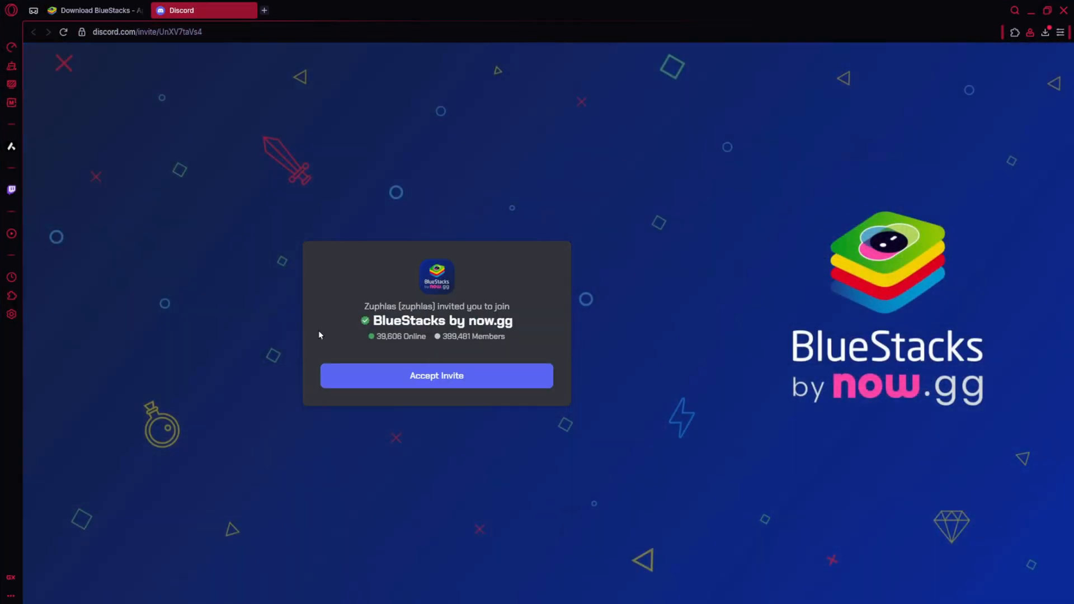
pyautogui.moveTo(249, 10)
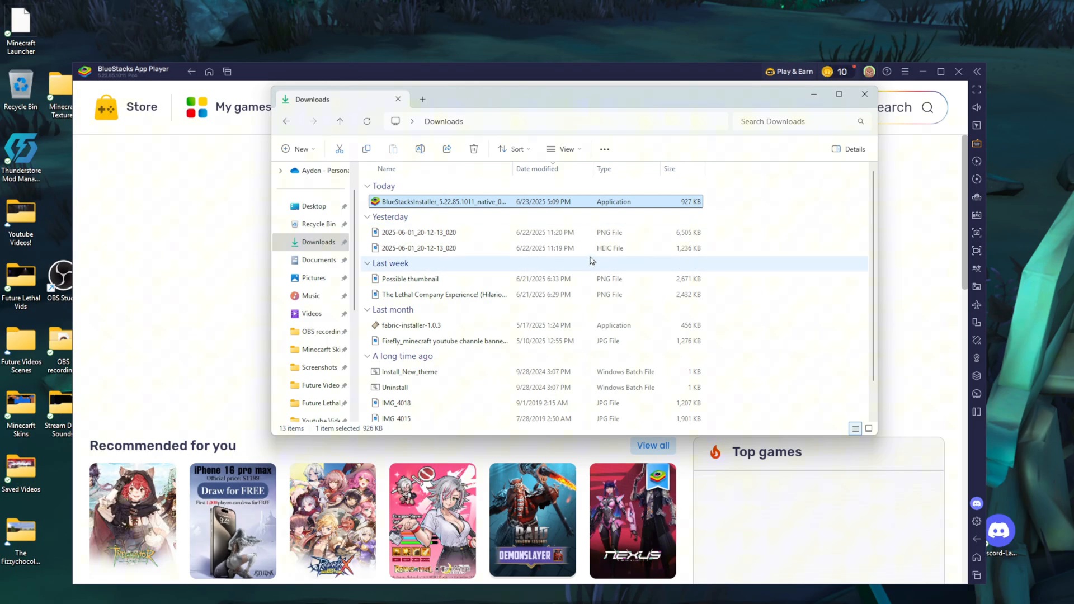
# - Bring the loaded BlueStacks App Player window to the front
pyautogui.click(864, 94)
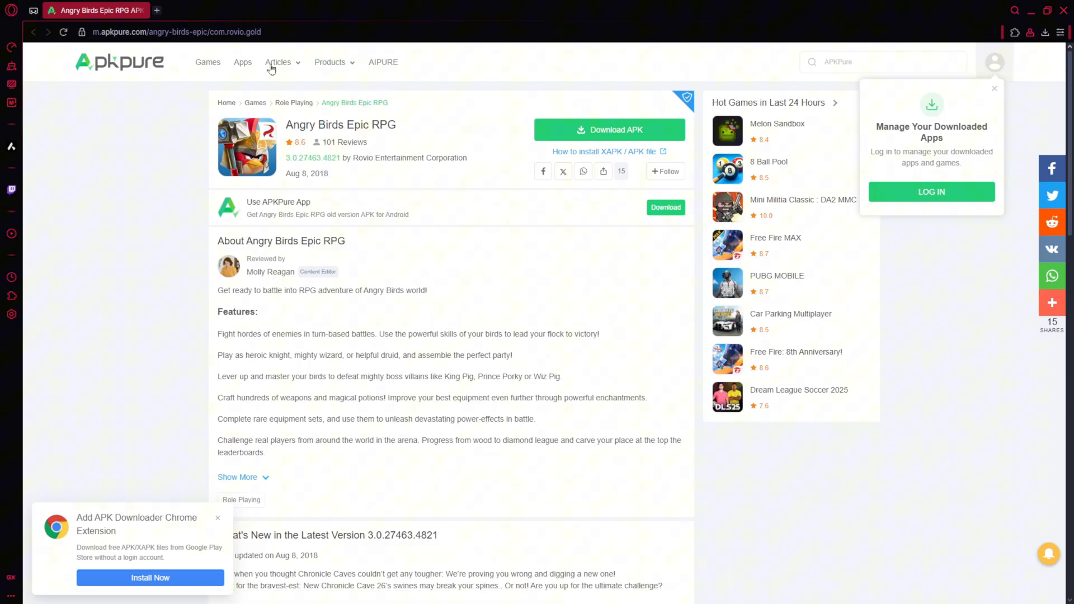
pyautogui.moveTo(361, 142)
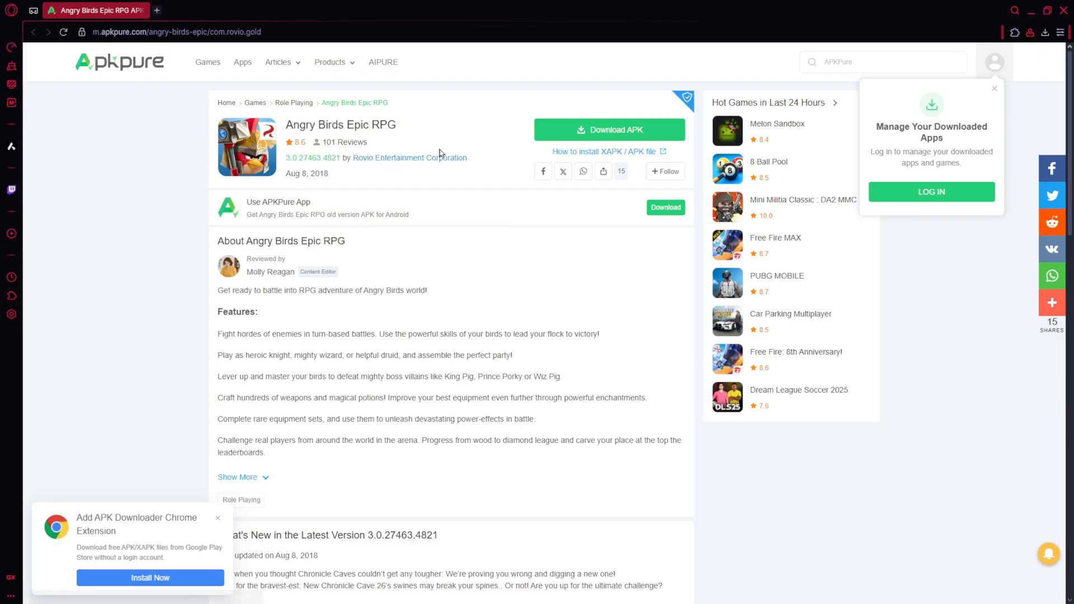
# - Dismiss the login prompt and go to the Angry Birds Epic RPG download page via Download APK
pyautogui.click(994, 88)
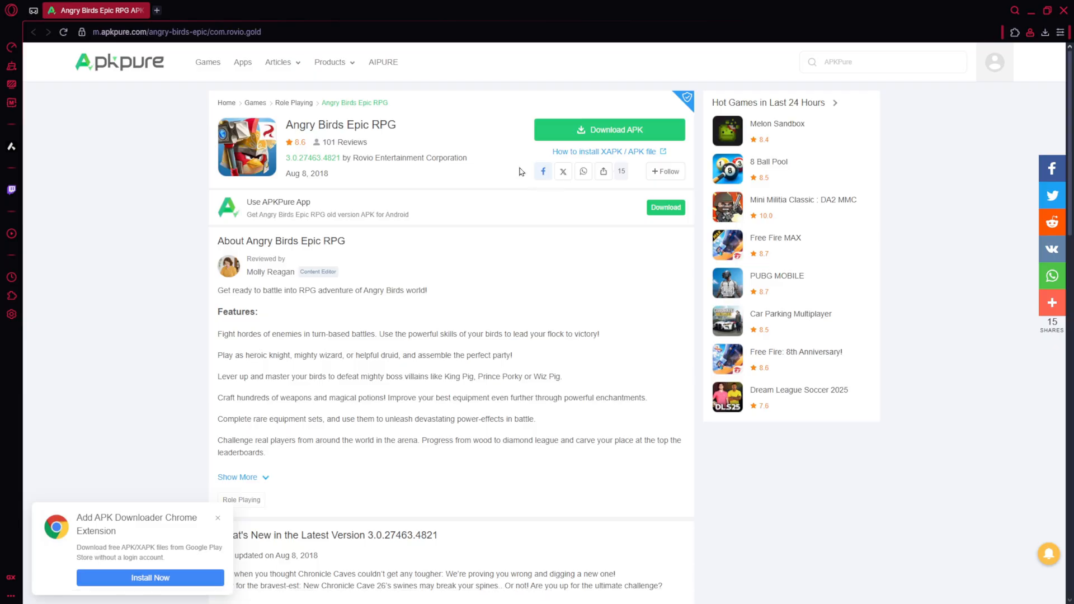
pyautogui.scroll(-3)
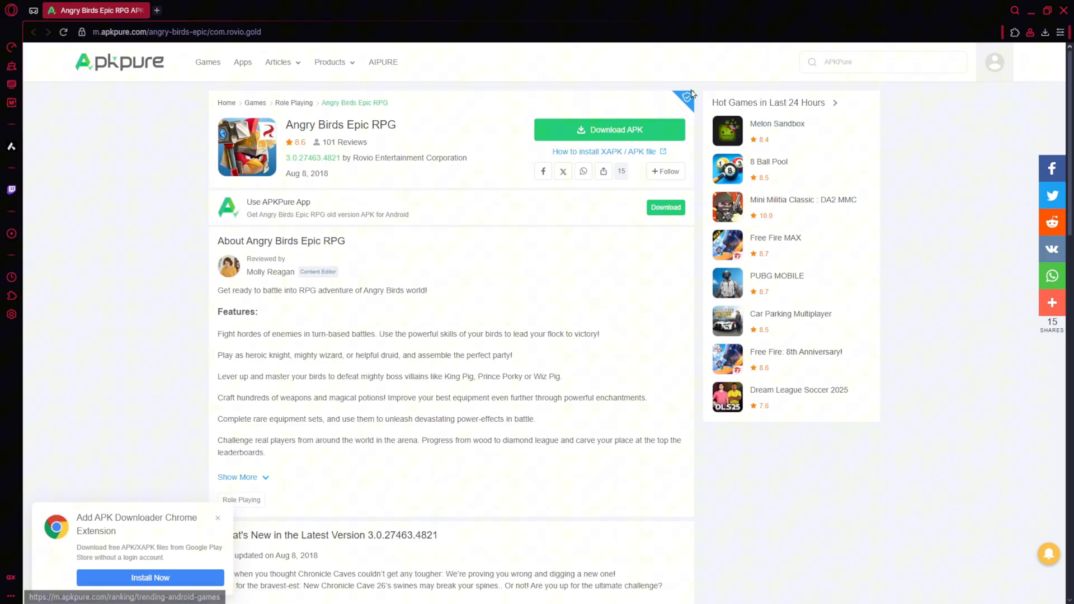
pyautogui.moveTo(571, 268)
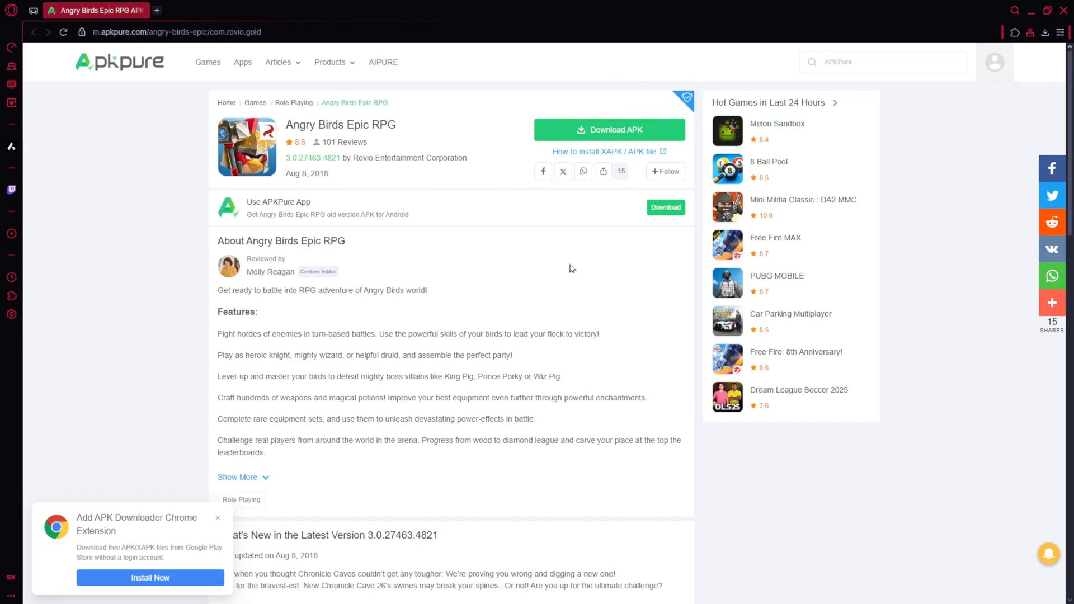
pyautogui.moveTo(579, 6)
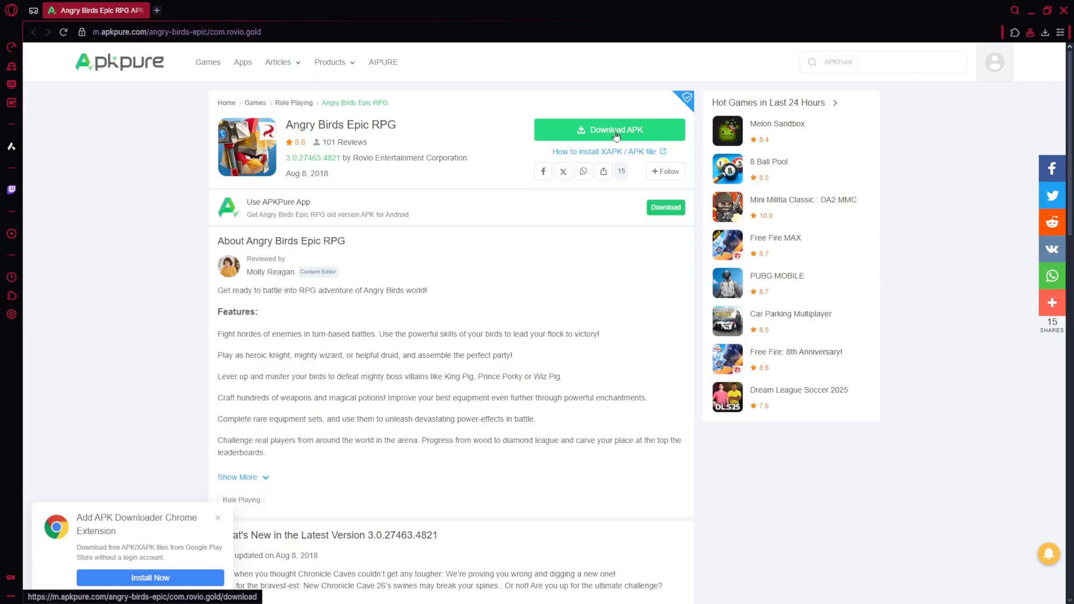
pyautogui.moveTo(611, 142)
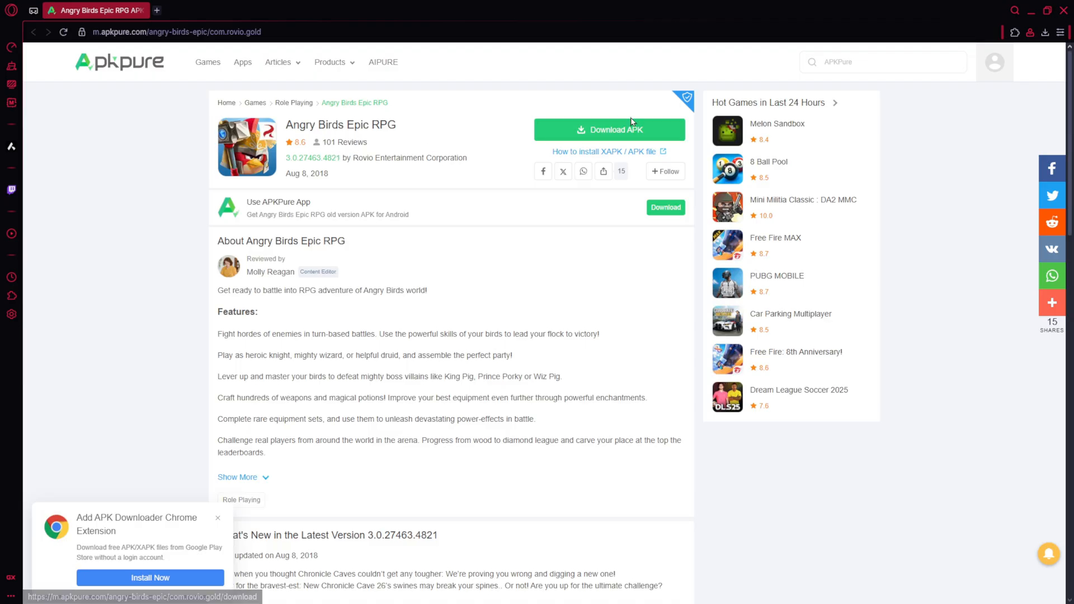
pyautogui.moveTo(685, 107)
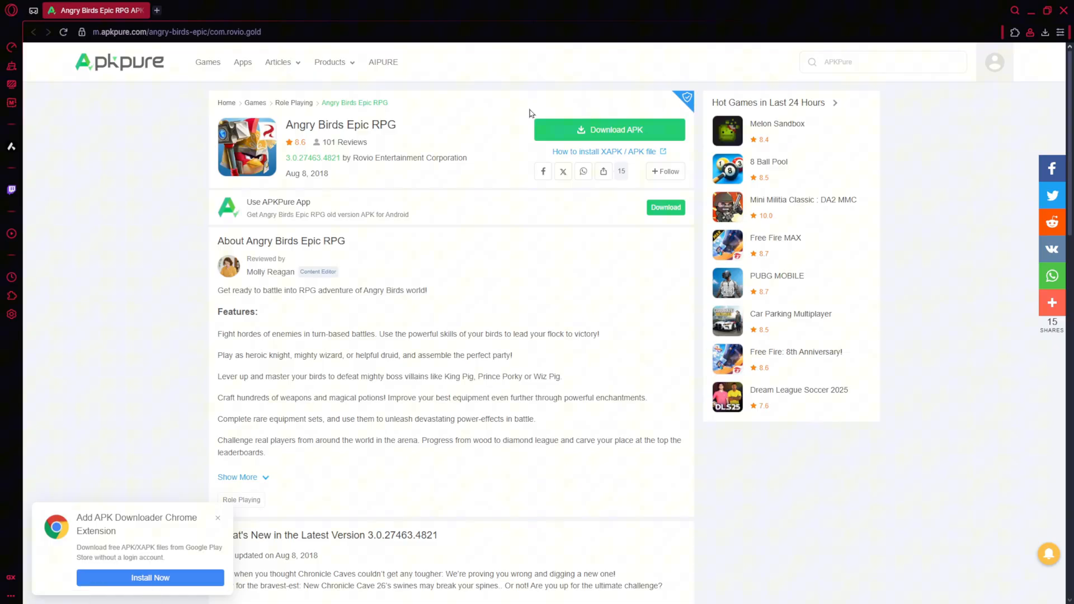
pyautogui.moveTo(777, 275)
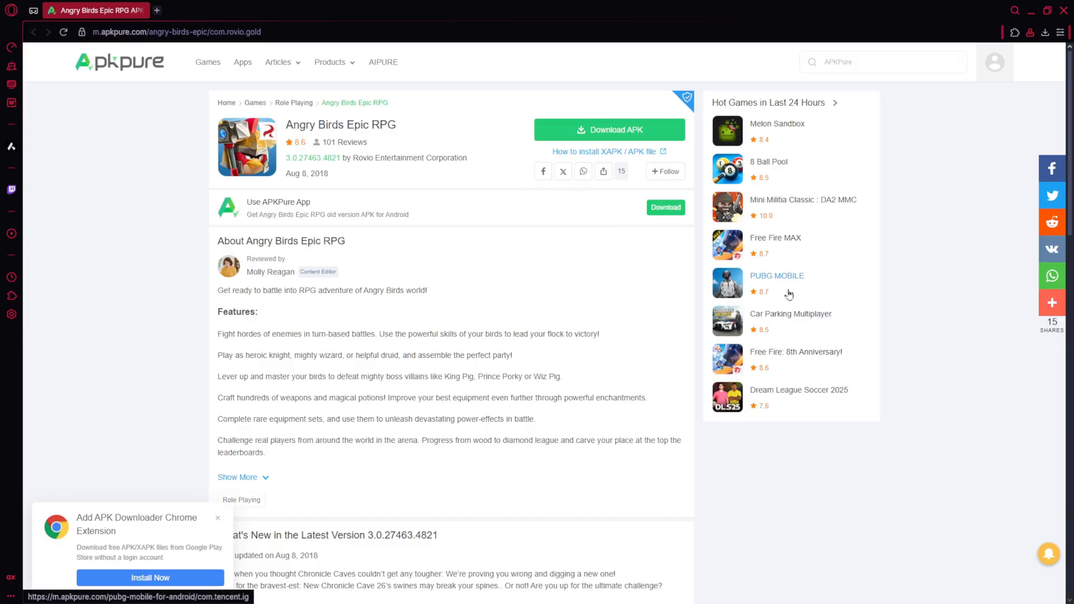
pyautogui.moveTo(604, 113)
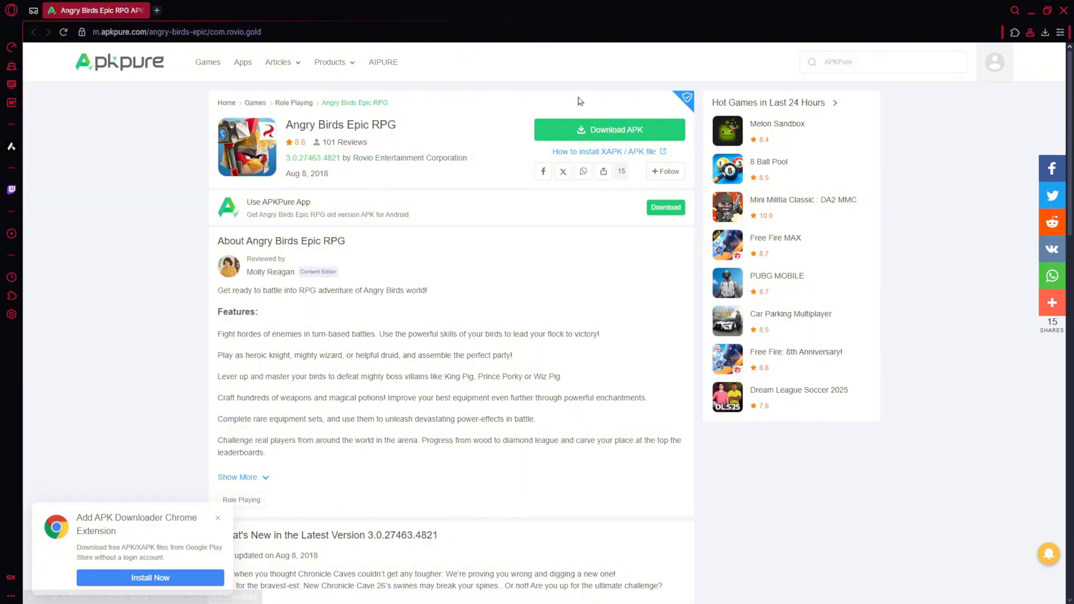
pyautogui.click(609, 130)
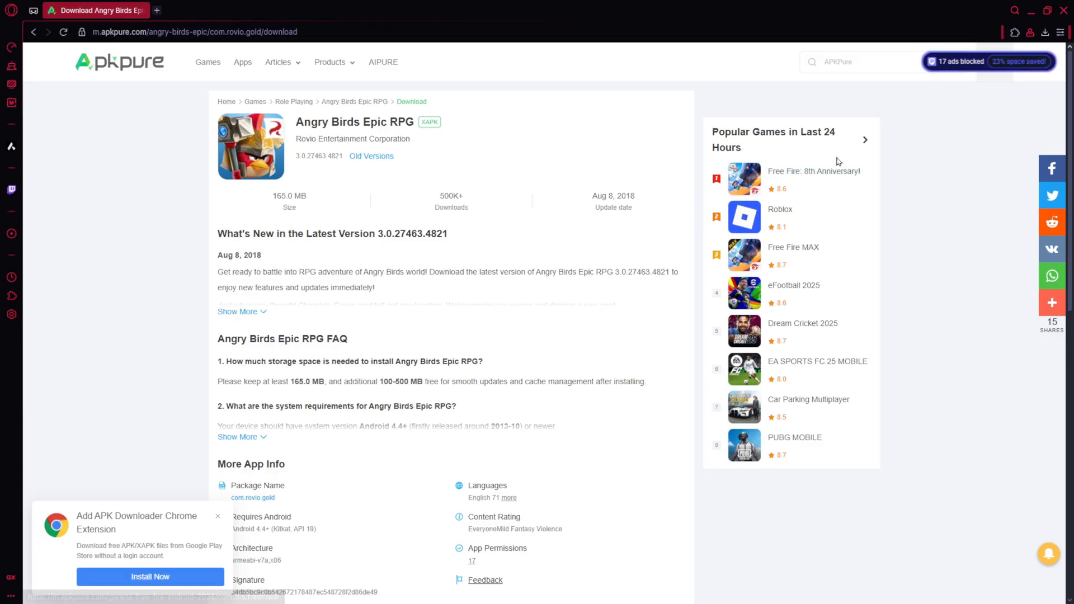
# - Start downloading the Angry Birds Epic RPG XAPK (165.0 MB)
pyautogui.scroll(-3)
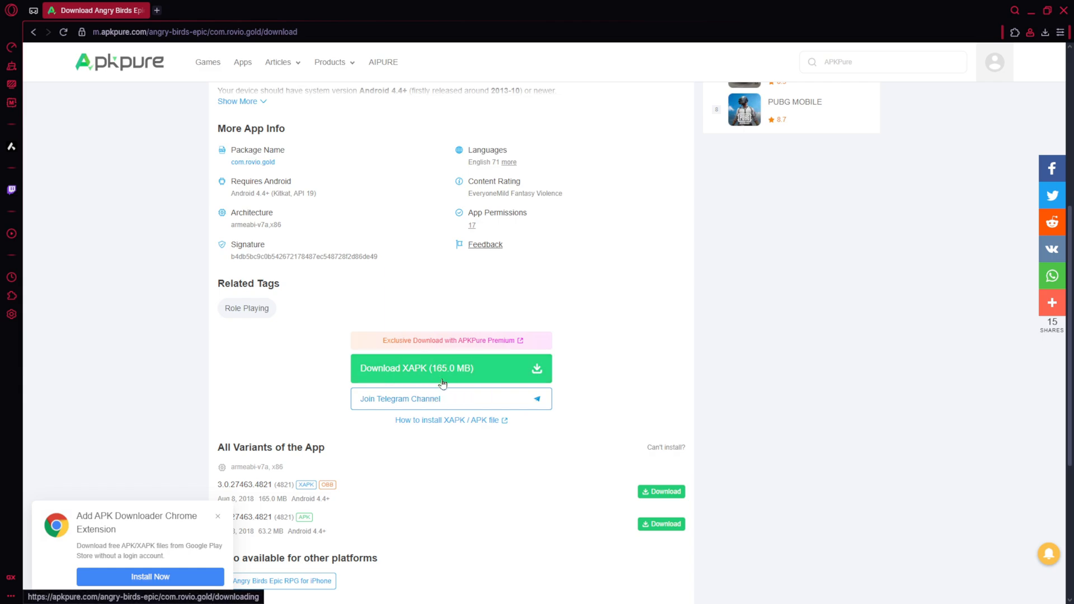
pyautogui.moveTo(332, 373)
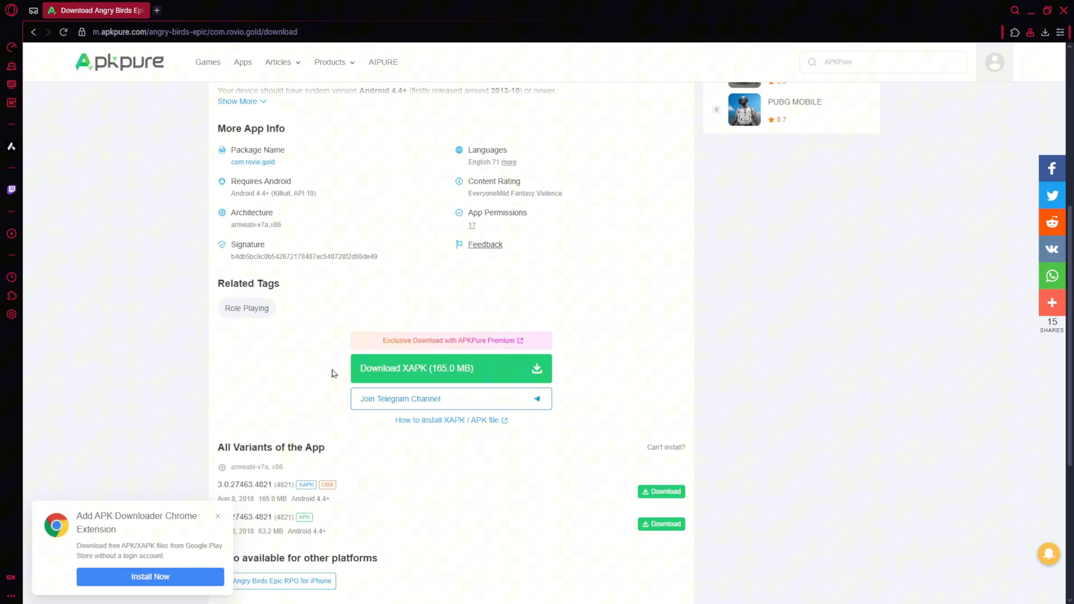
pyautogui.scroll(-3)
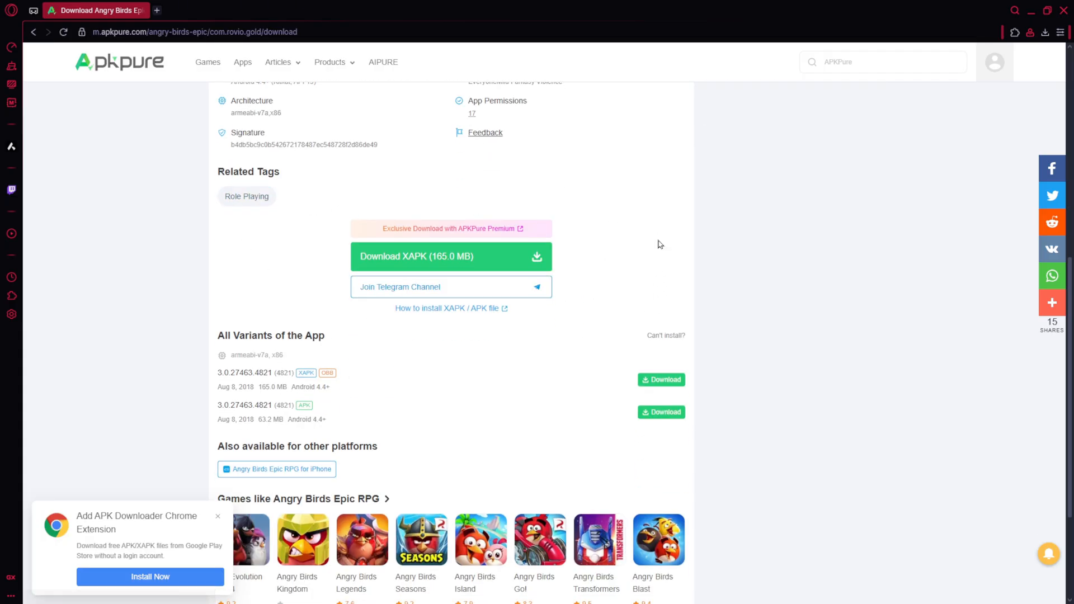
pyautogui.moveTo(400, 303)
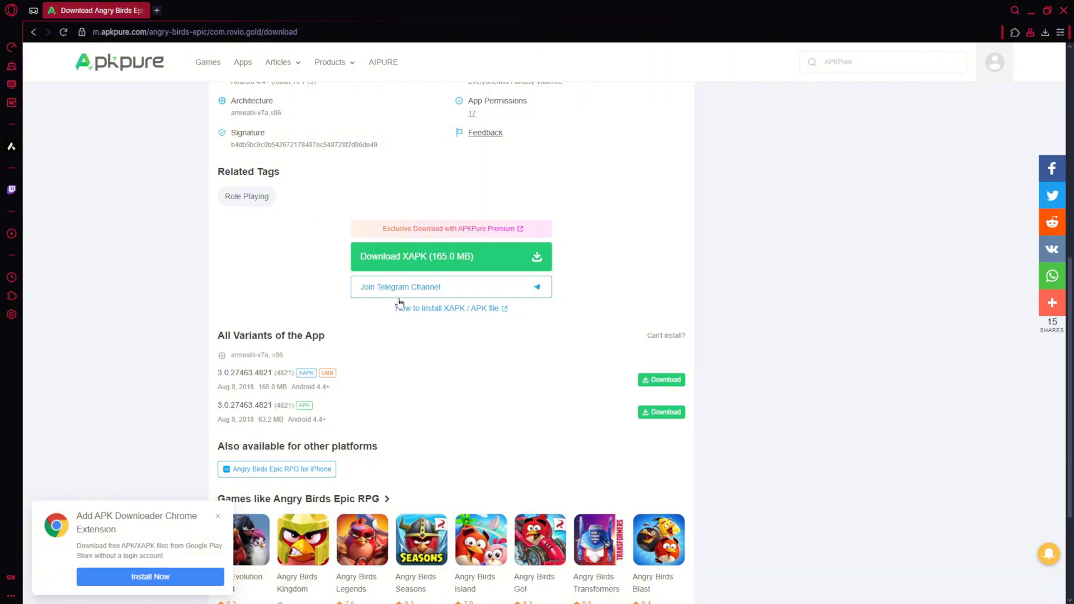
pyautogui.moveTo(284, 256)
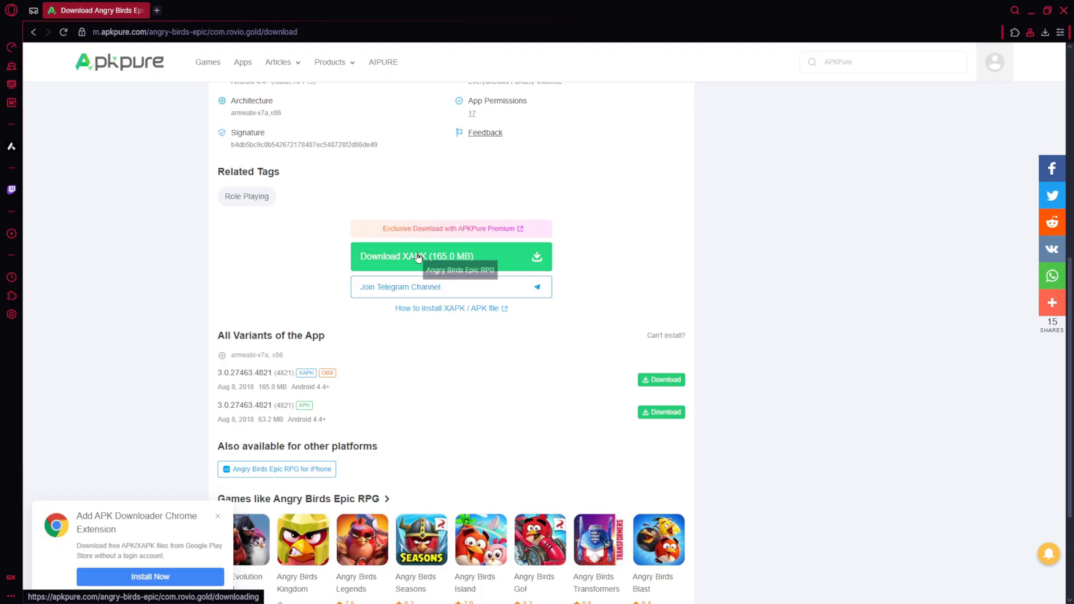
pyautogui.click(451, 256)
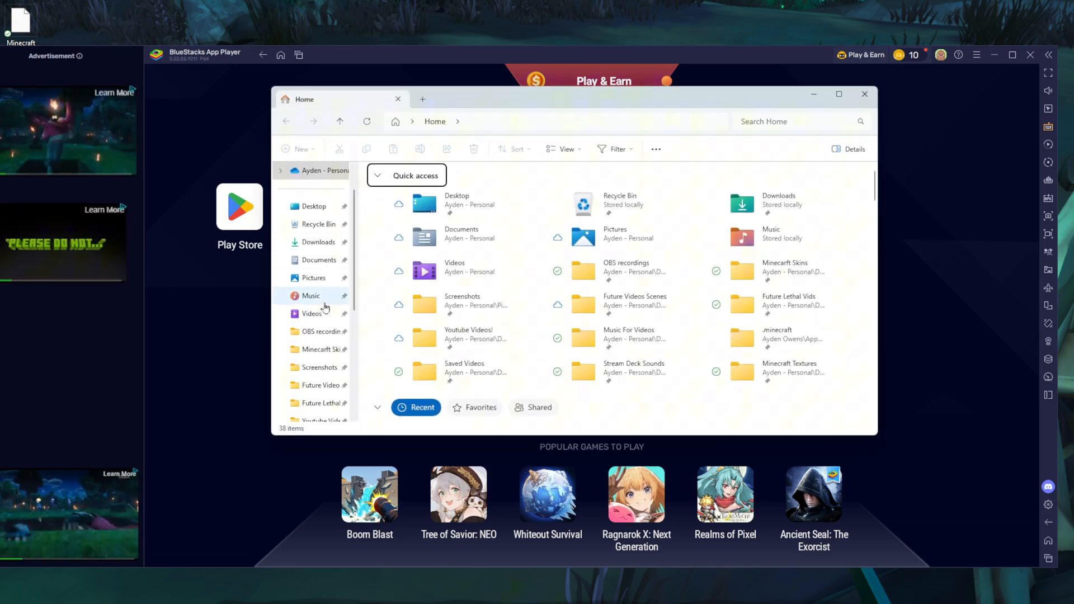
# - Drag the Angry Birds Epic APKPure file from Downloads onto the BlueStacks window to install it
pyautogui.click(317, 242)
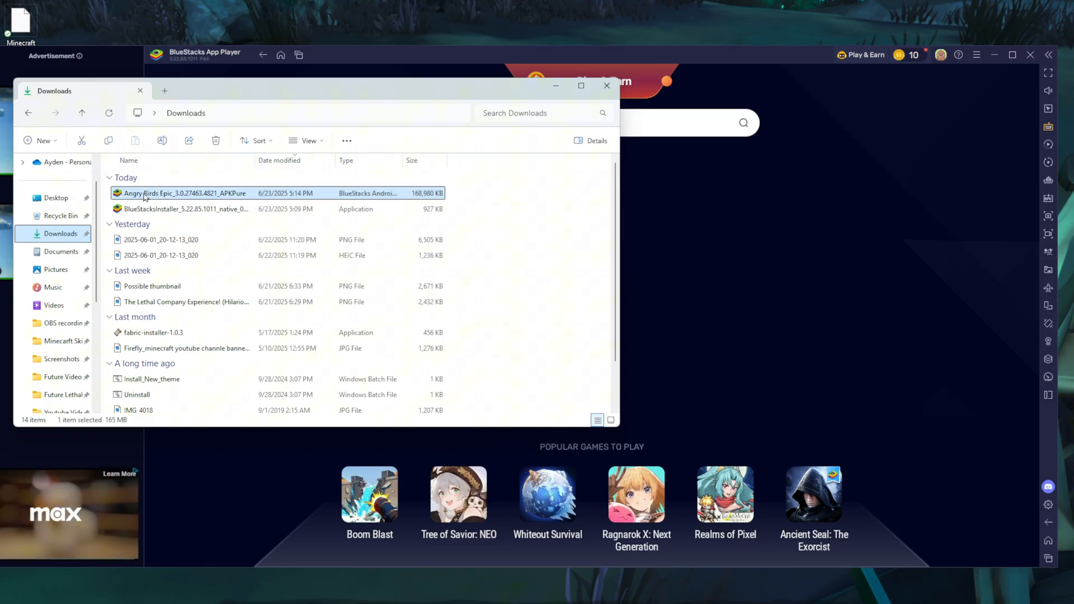
pyautogui.moveTo(185, 194); pyautogui.dragTo(798, 237)
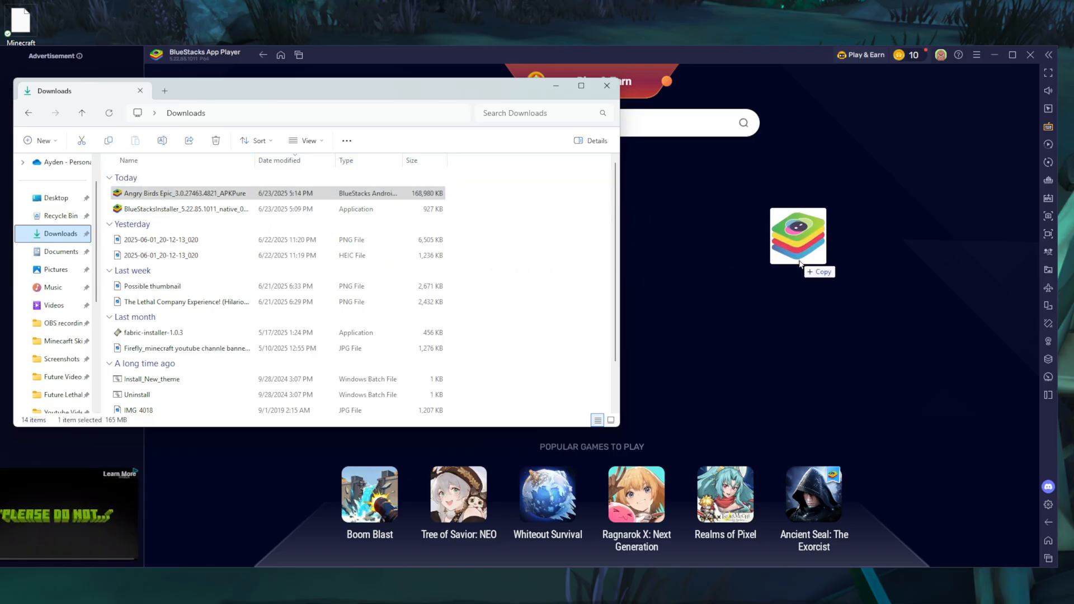
pyautogui.click(606, 85)
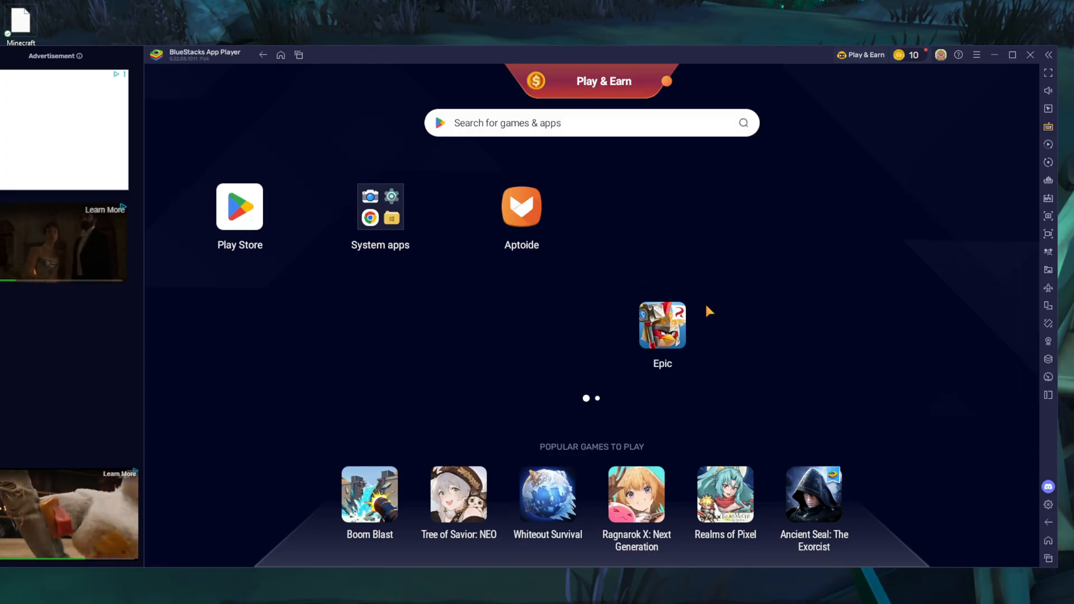
pyautogui.moveTo(768, 254)
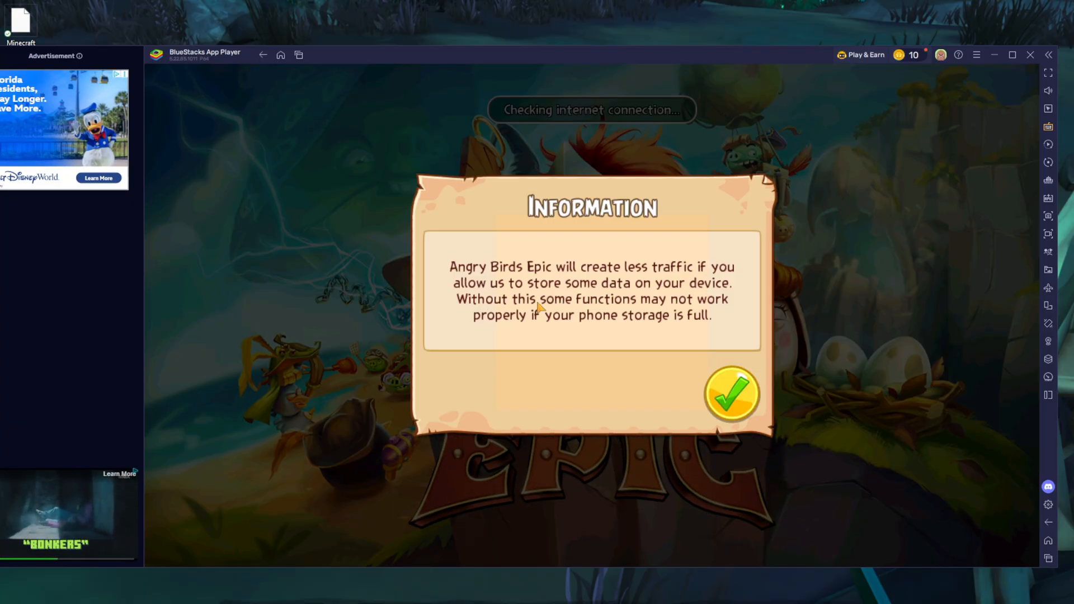
# - Accept the storage information notice and Terms of Service so Angry Birds Epic loads
pyautogui.click(732, 395)
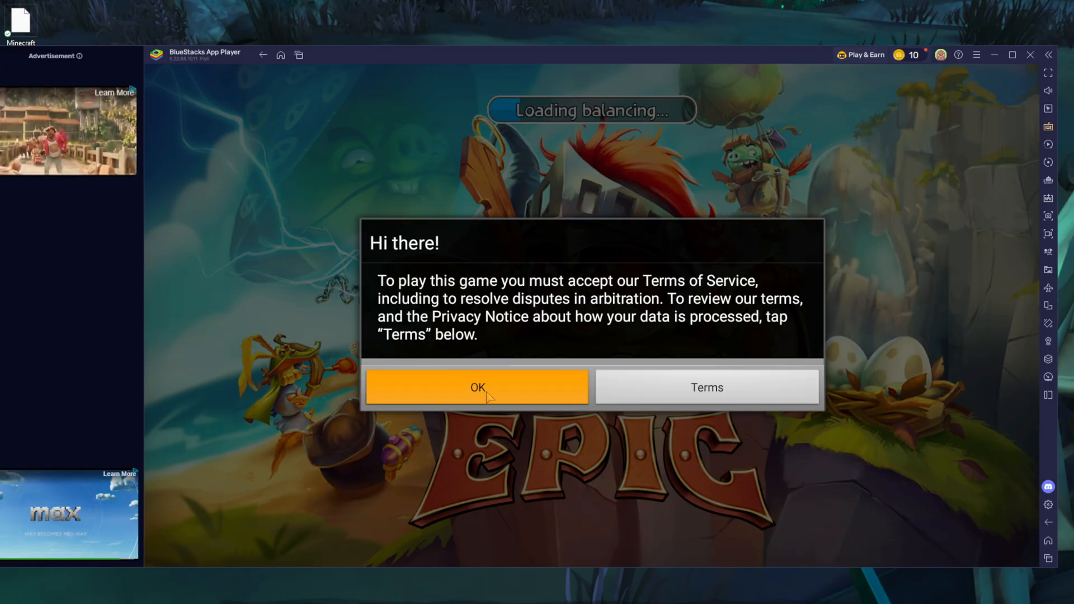
pyautogui.click(477, 387)
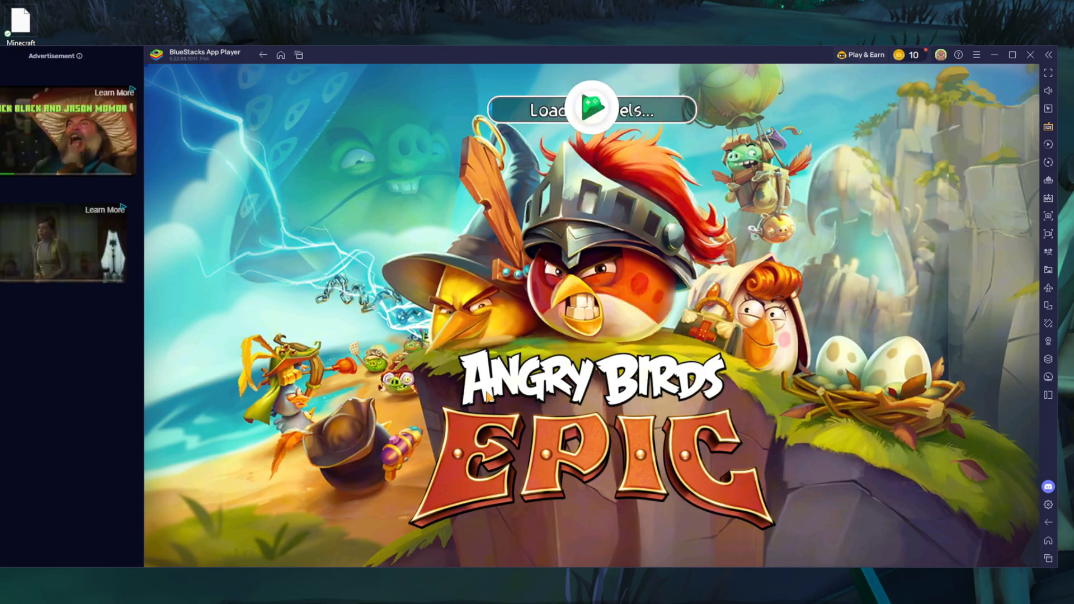